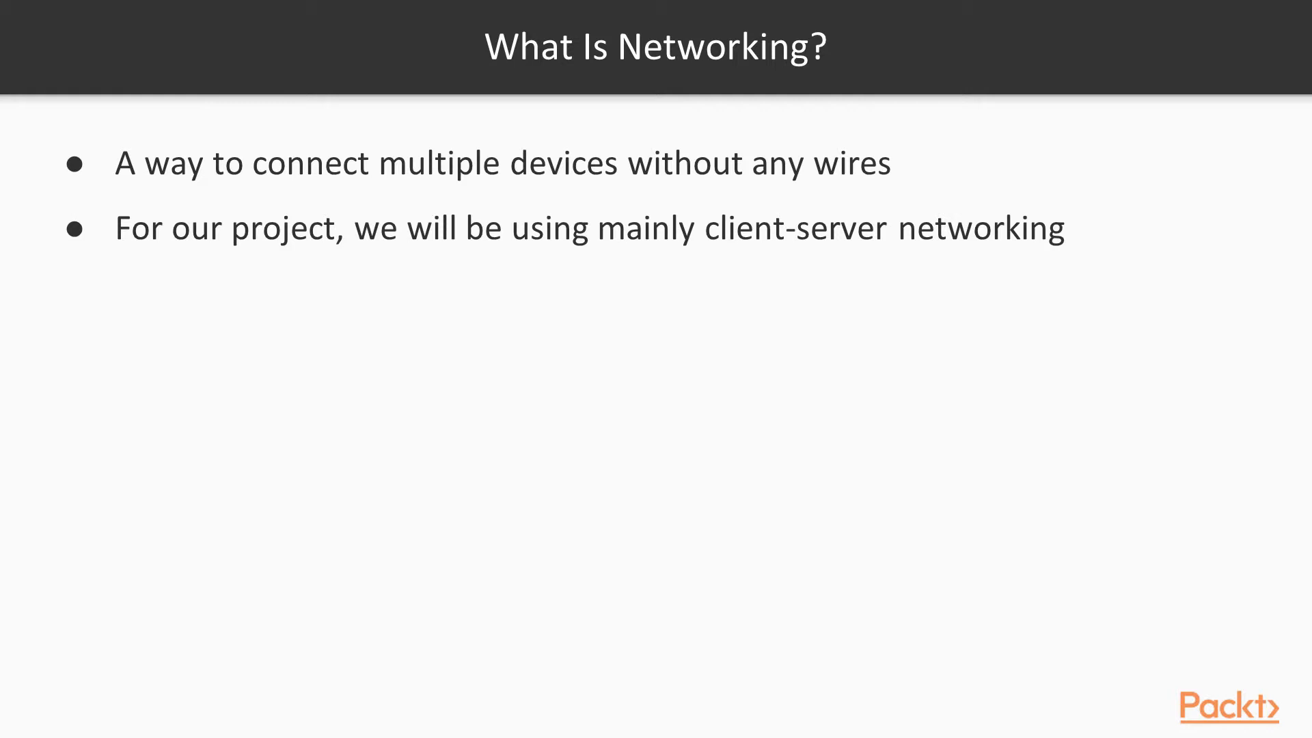
- Advance from the networking overview to the 'What Is Client-Server Networking?' slide
key(Right)
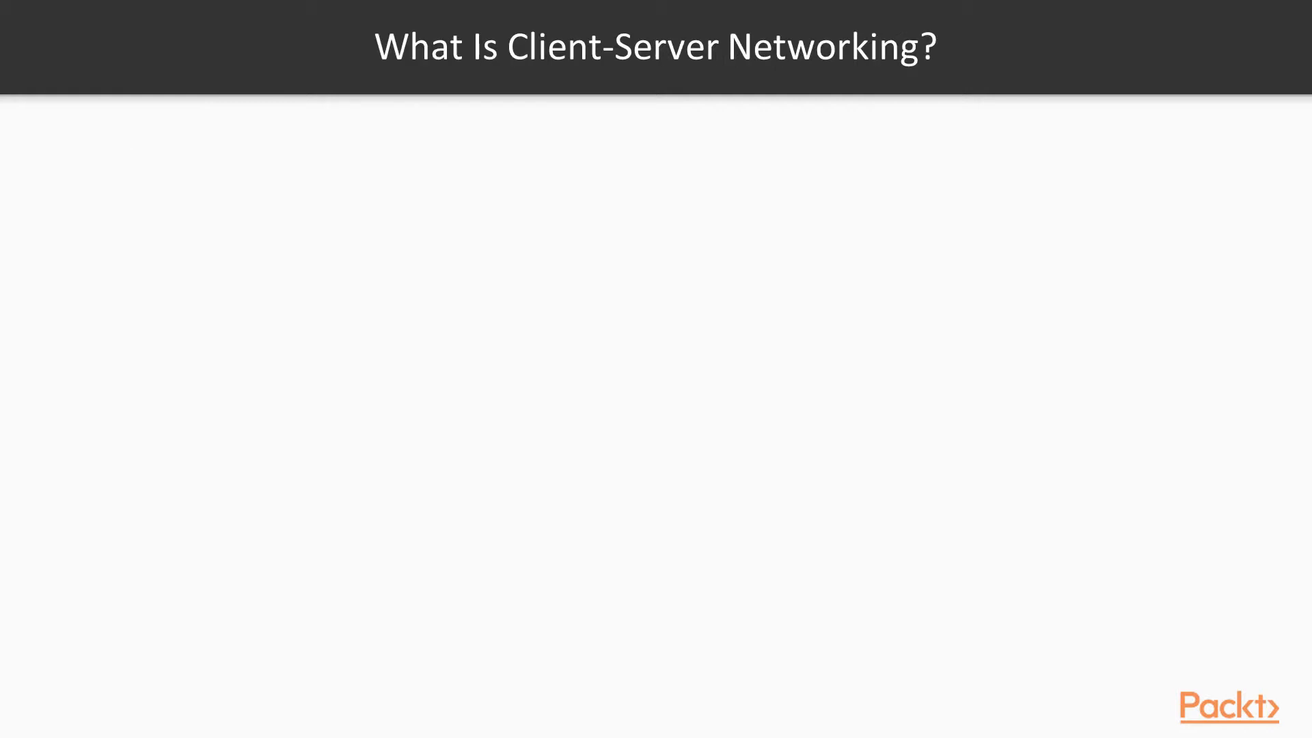